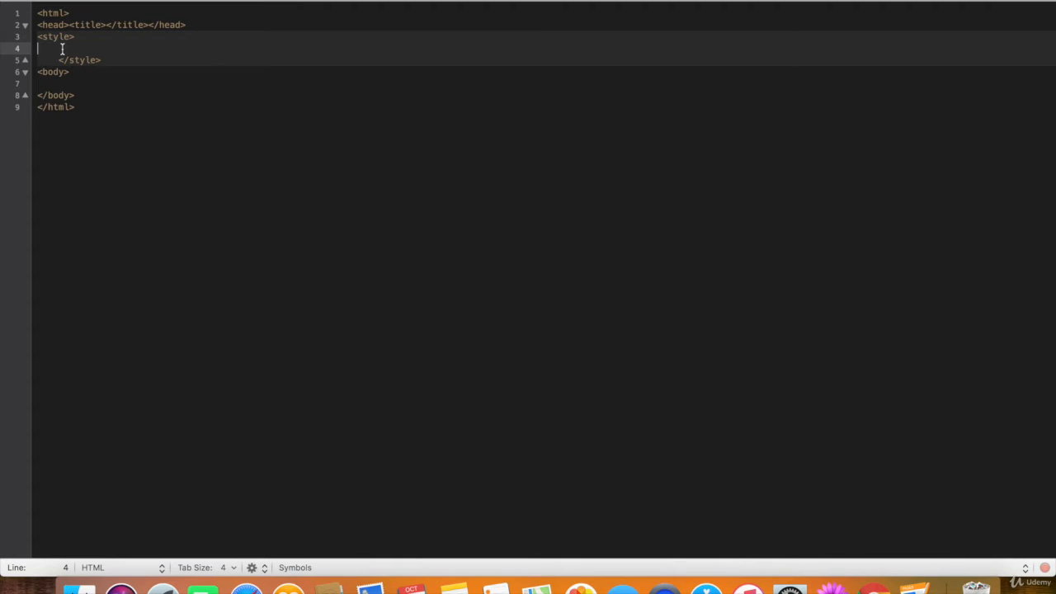
Type a 50px 50px background-position and add a <div id="thing"> to the body.
text(background-position:)
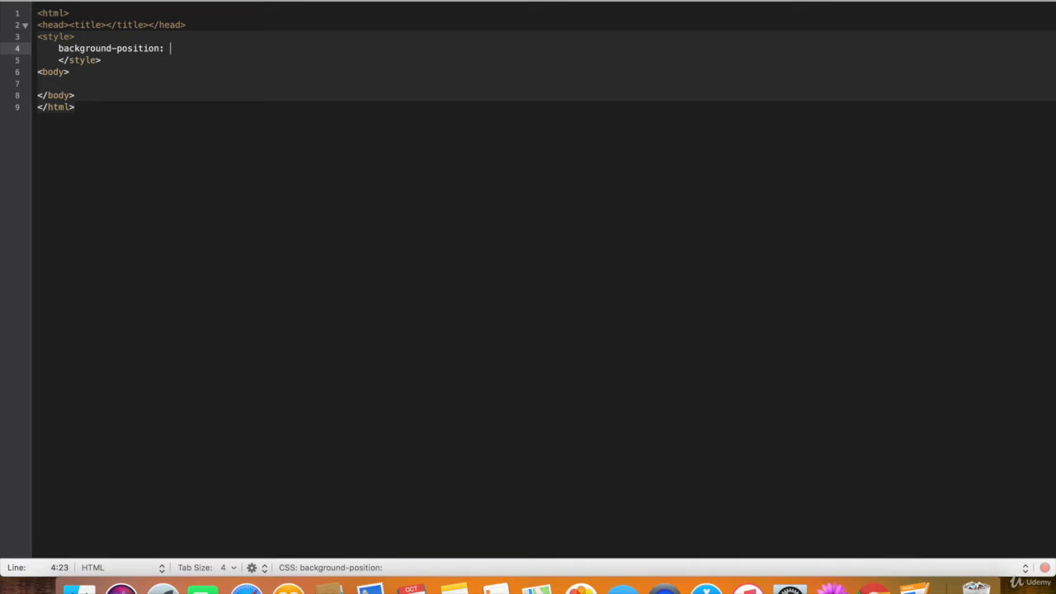
text(50px 50px;)
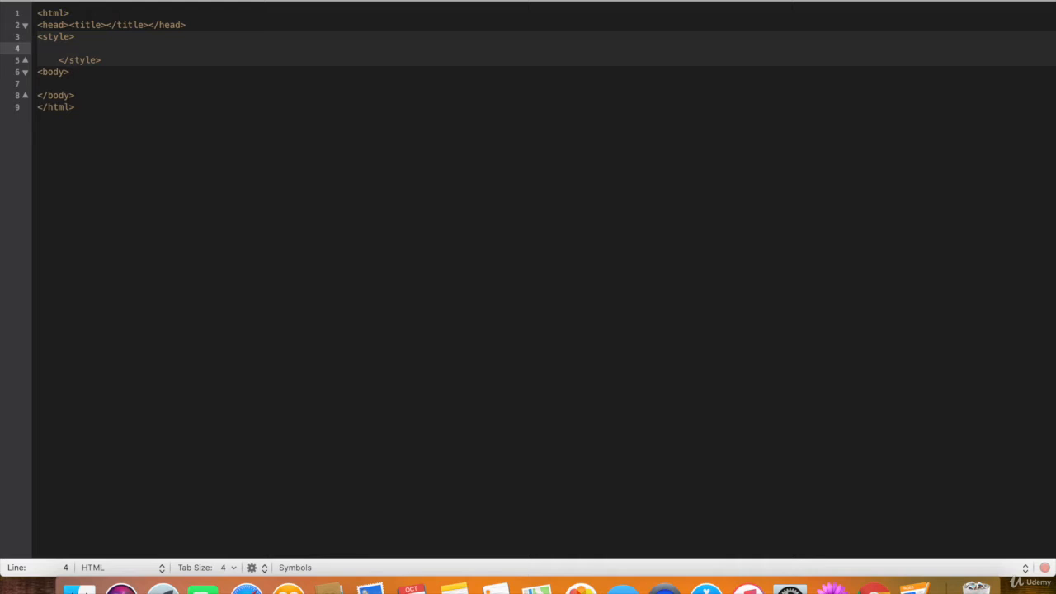
text(<div >)
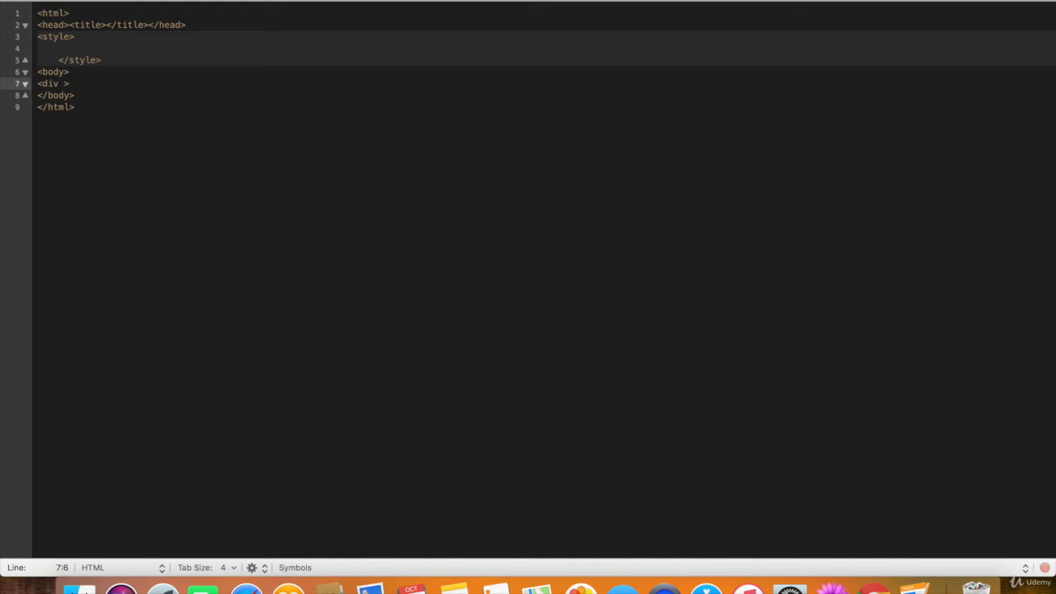
text(id="thi")
click(545, 49)
text(#thing)
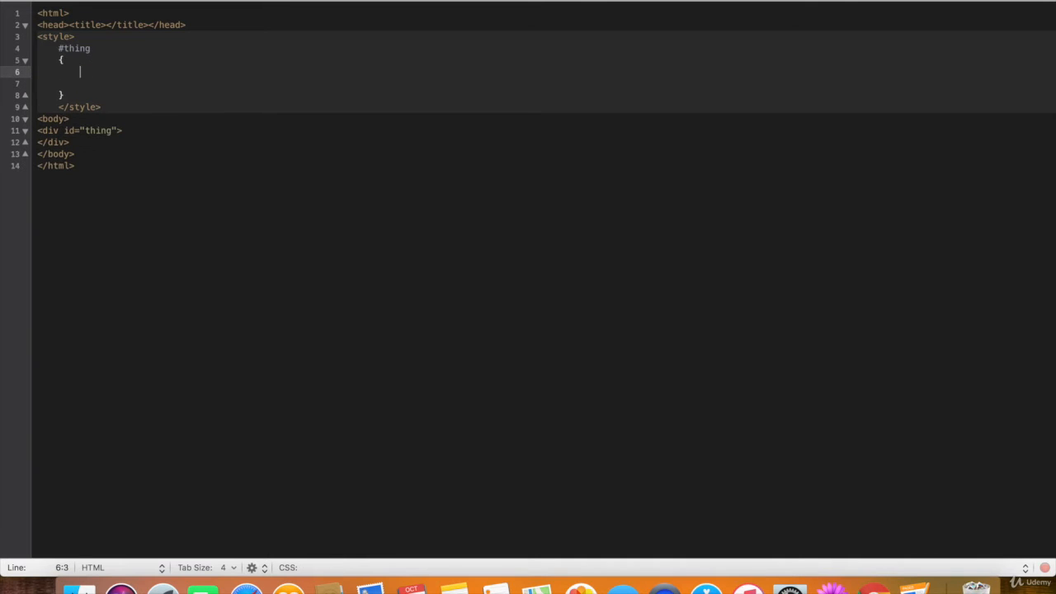
Set the #thing rule's height and width to 2800px.
text(height: 2;)
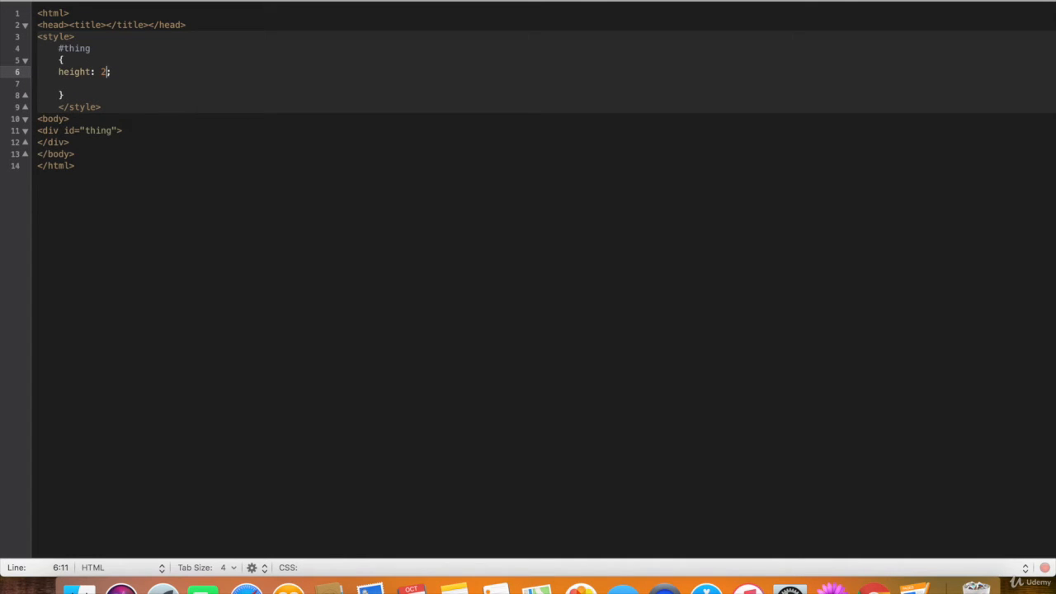
text(800px;)
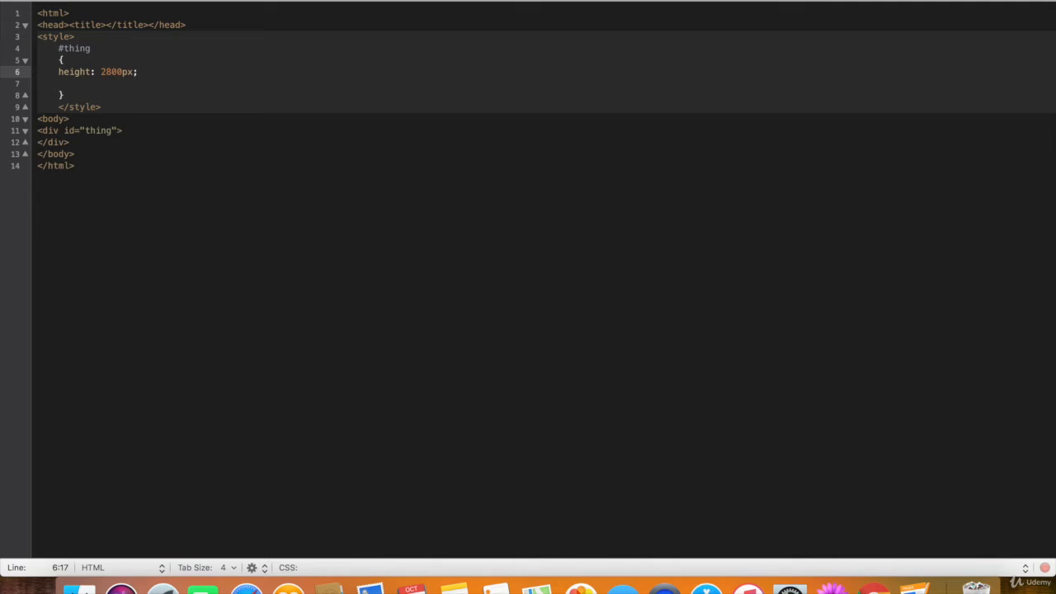
text(width:;)
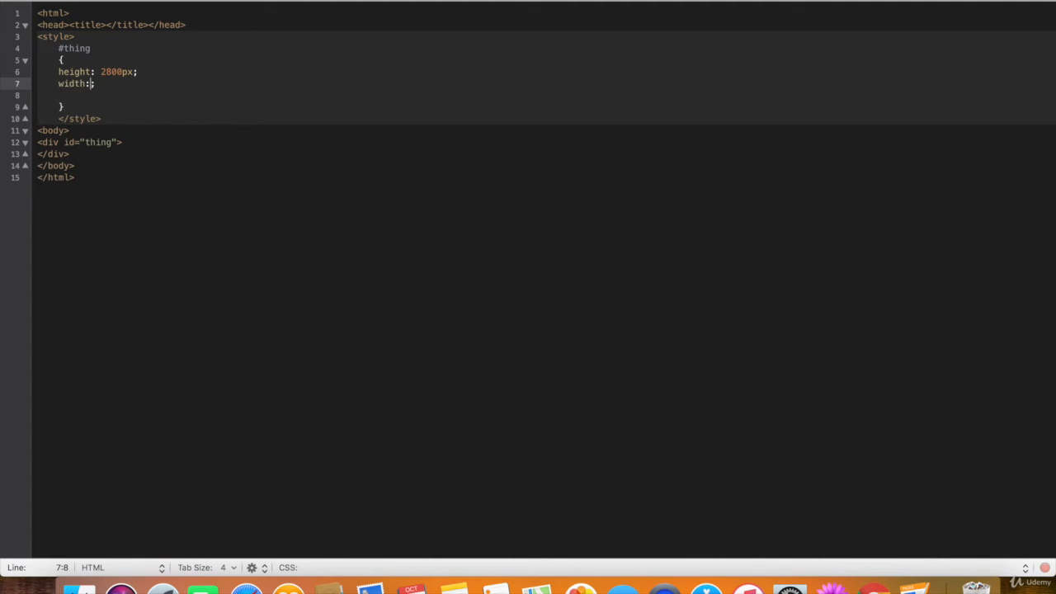
text(2800px;)
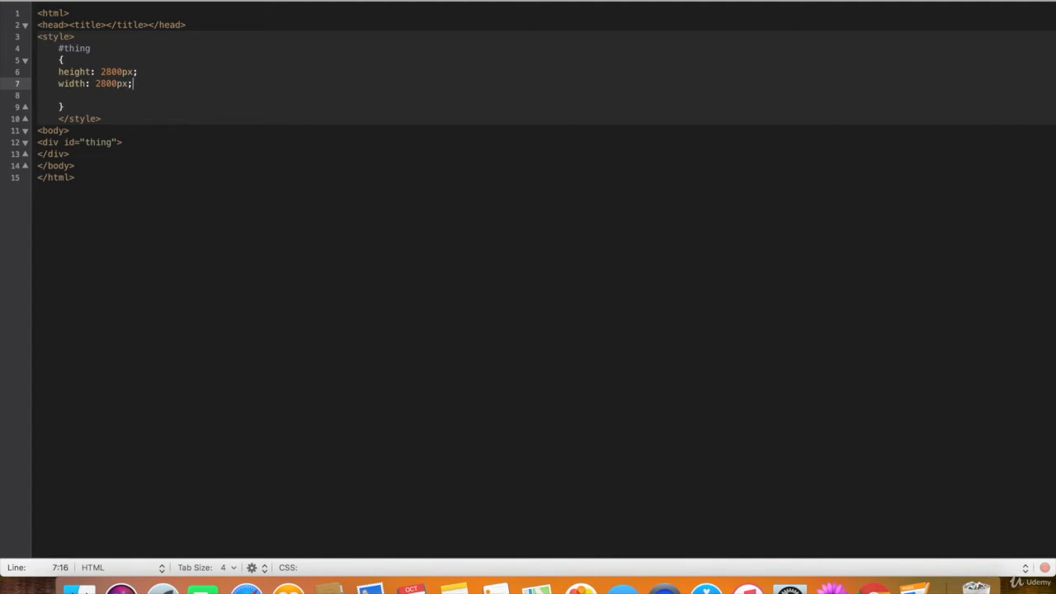
key(enter)
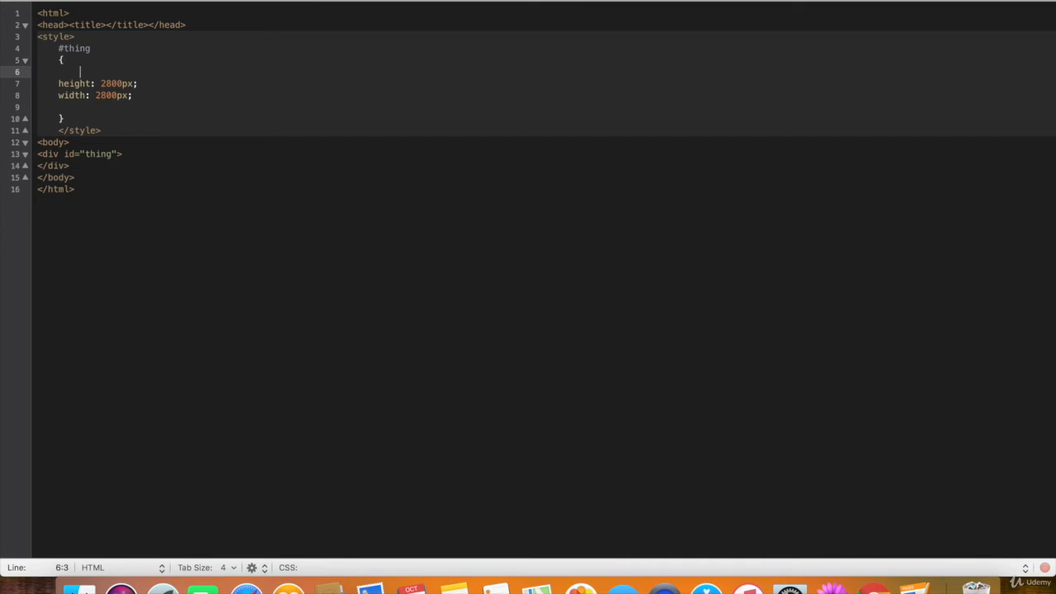
Add background-color: red and background-size: 150px 150px to the #thing rule.
text(background-color:;)
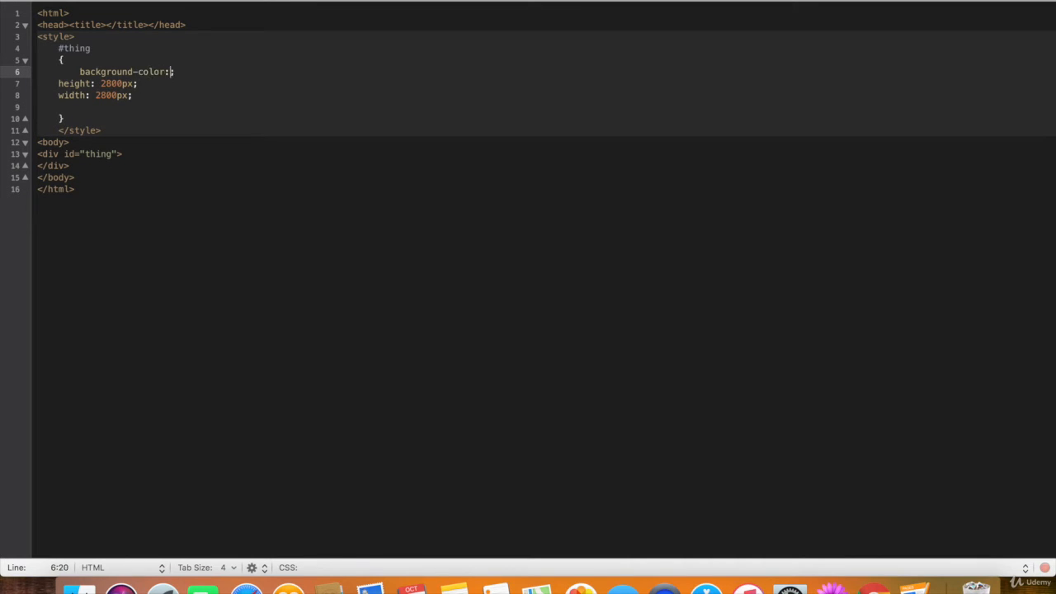
text(red)
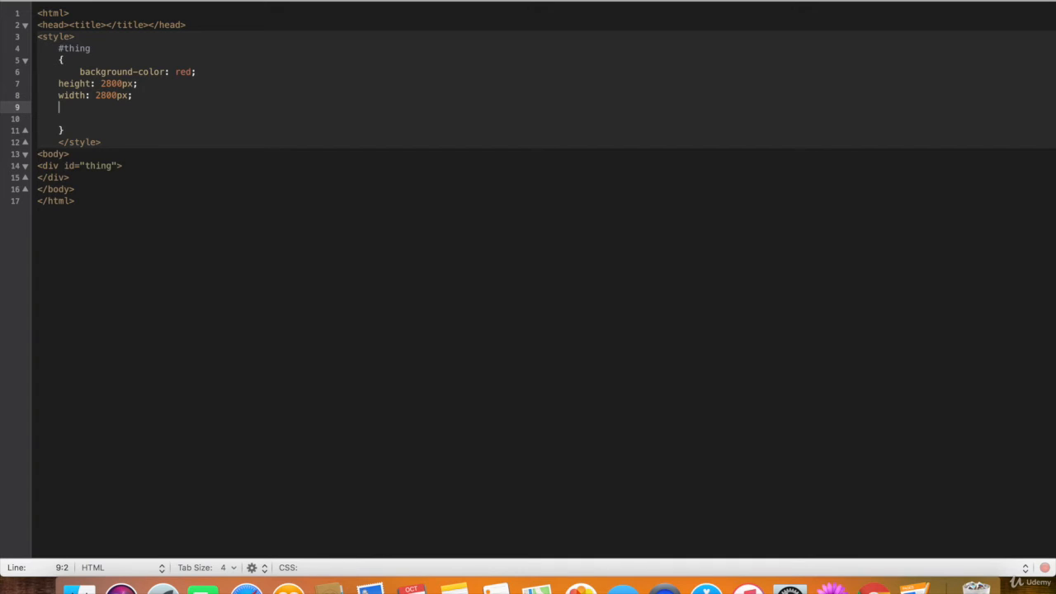
text(ba)
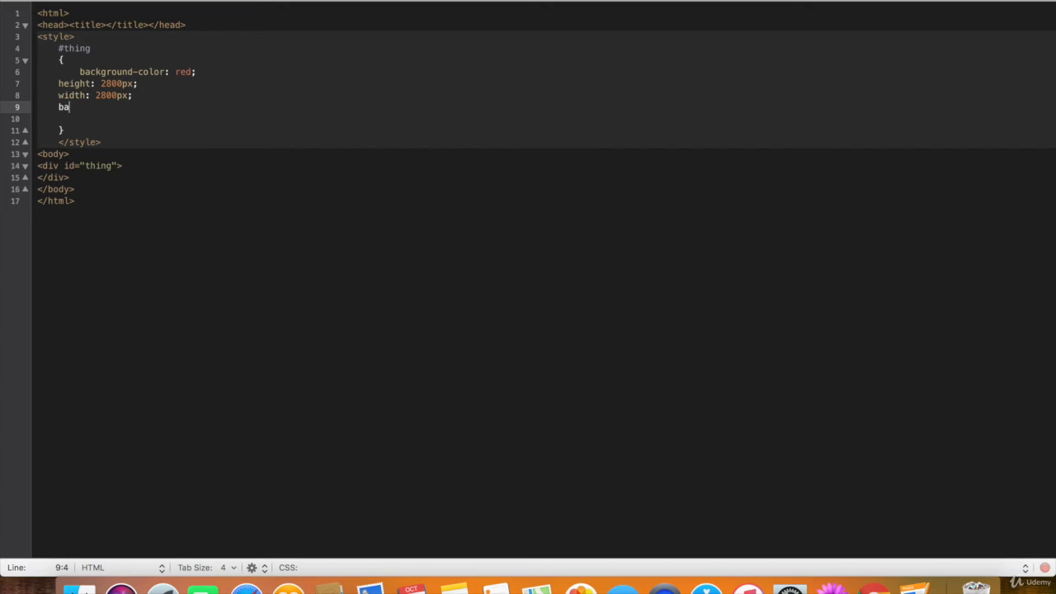
text(ckground-im)
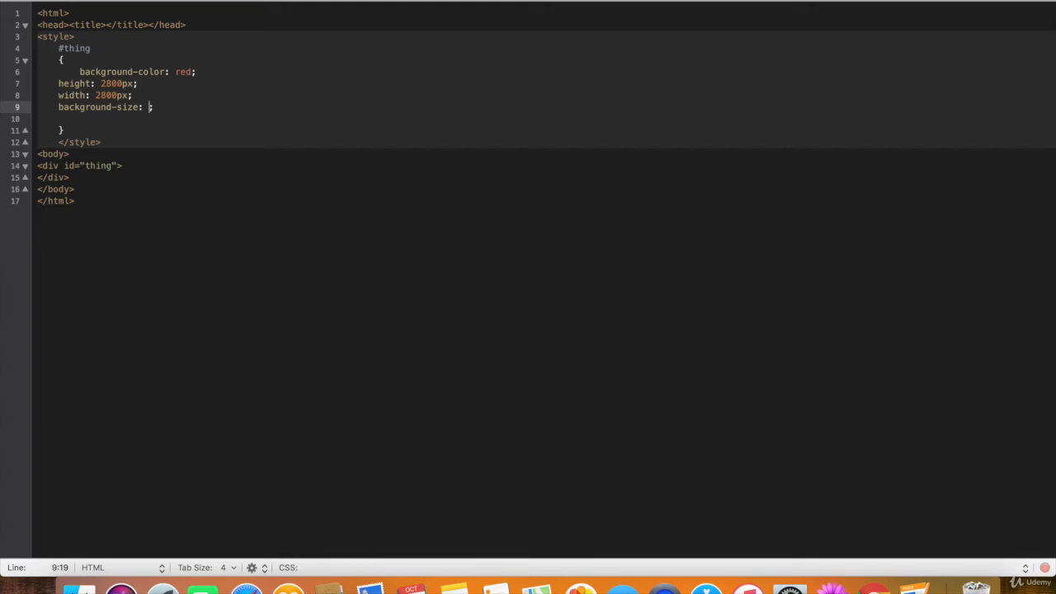
text(150px)
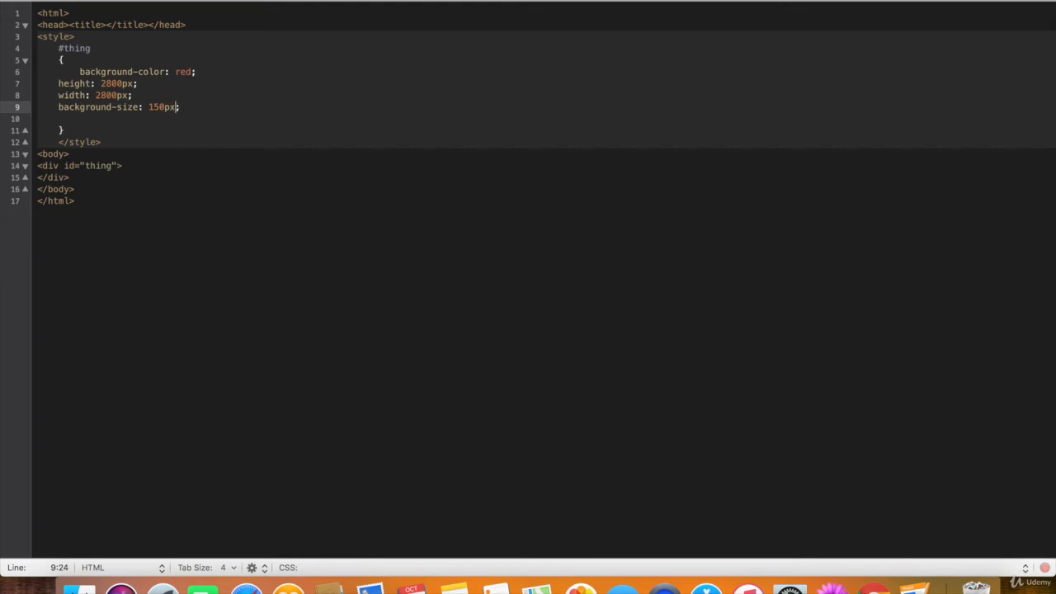
text("; ")
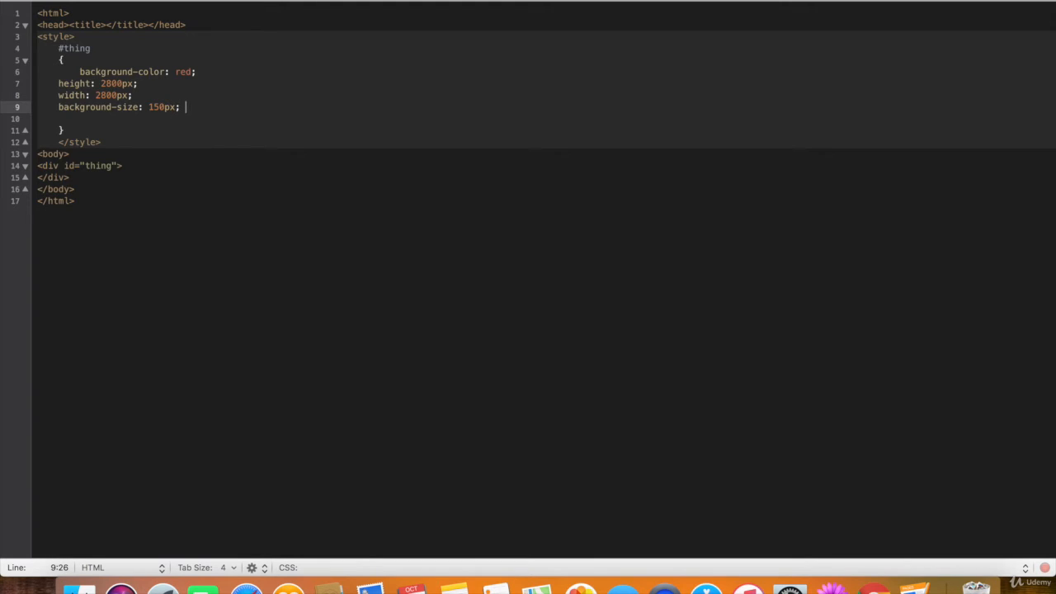
text(150px)
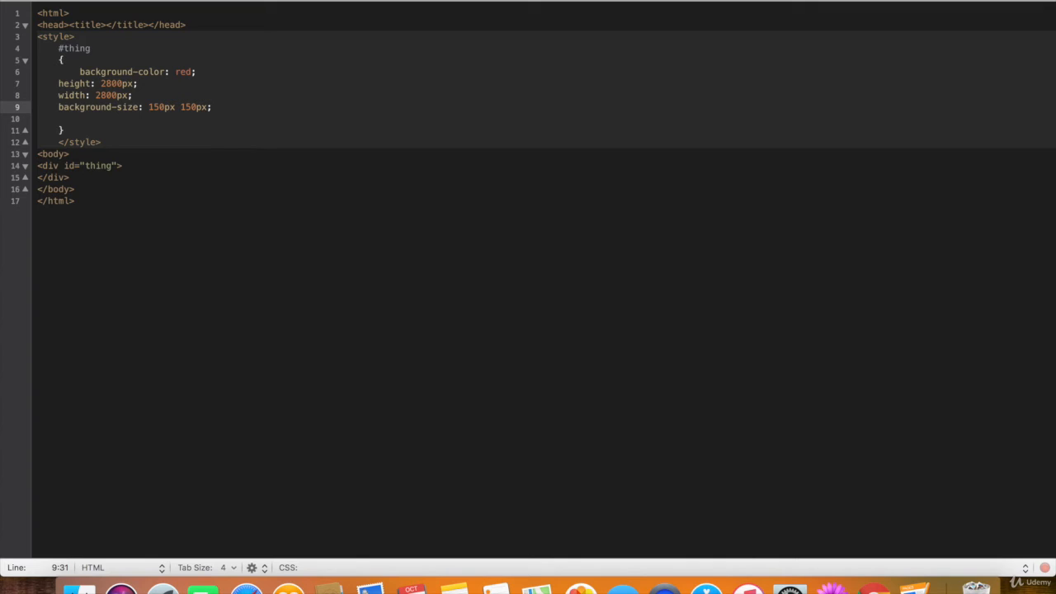
Add background-repeat: no-repeat to the #thing rule.
text(ba)
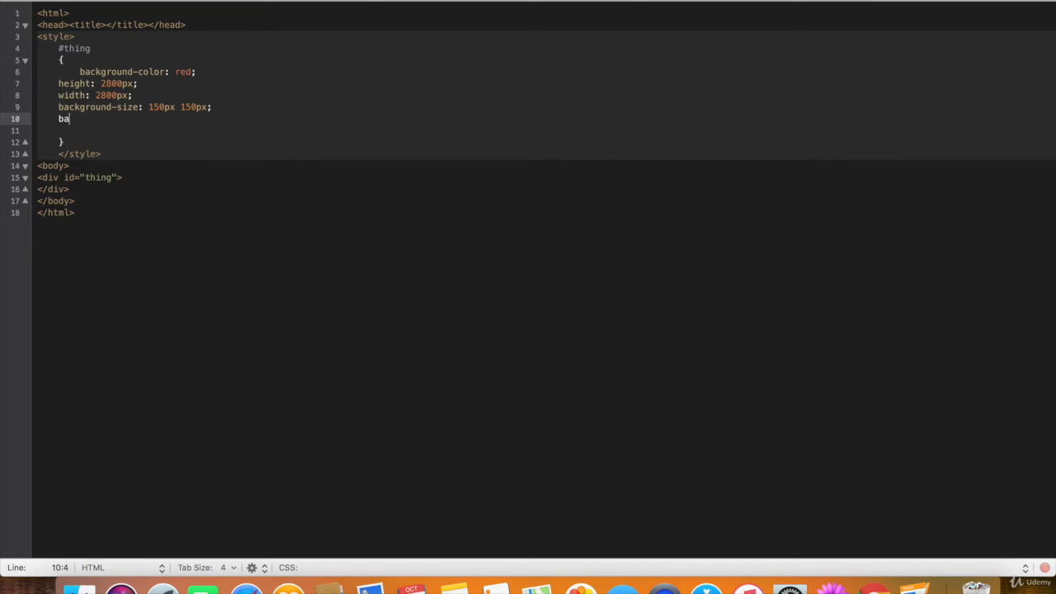
text(ck)
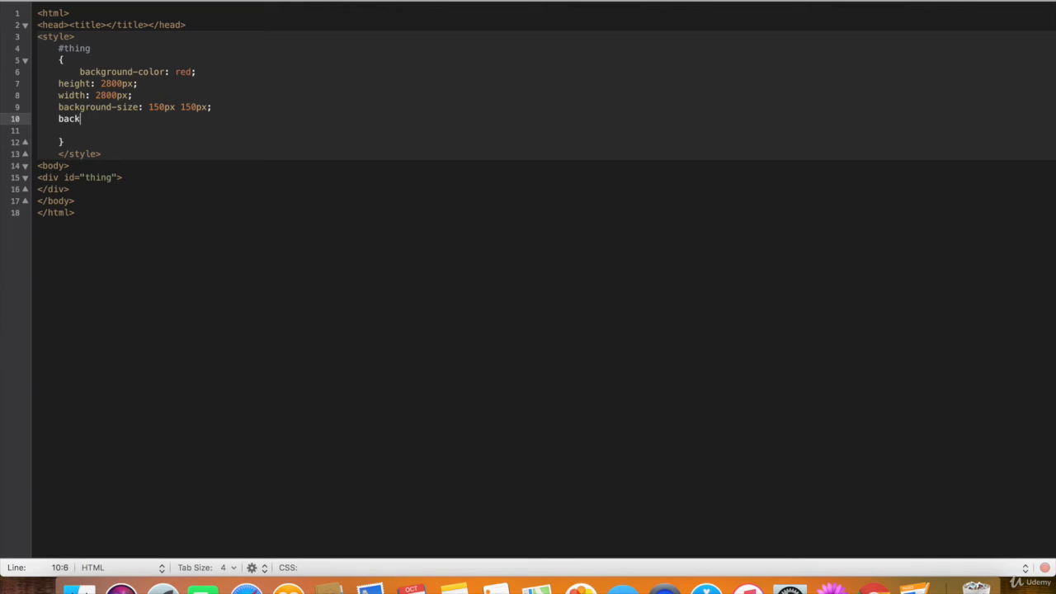
text(ground-repeat: ;)
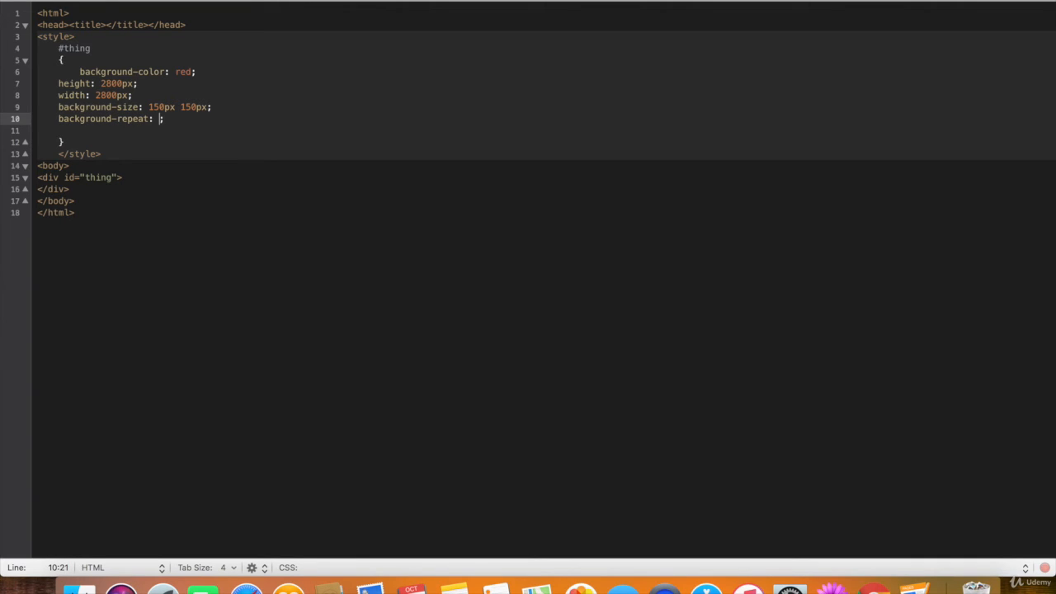
text(no-repeat)
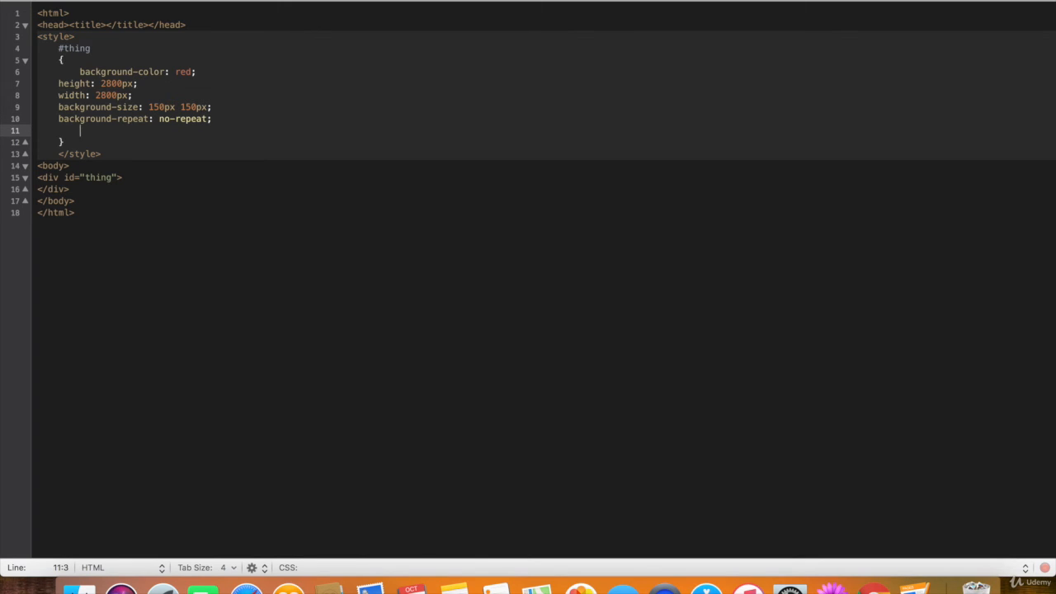
Set the background image to cat.png and background-position to 100px.
text(background-image: url("cat.p");)
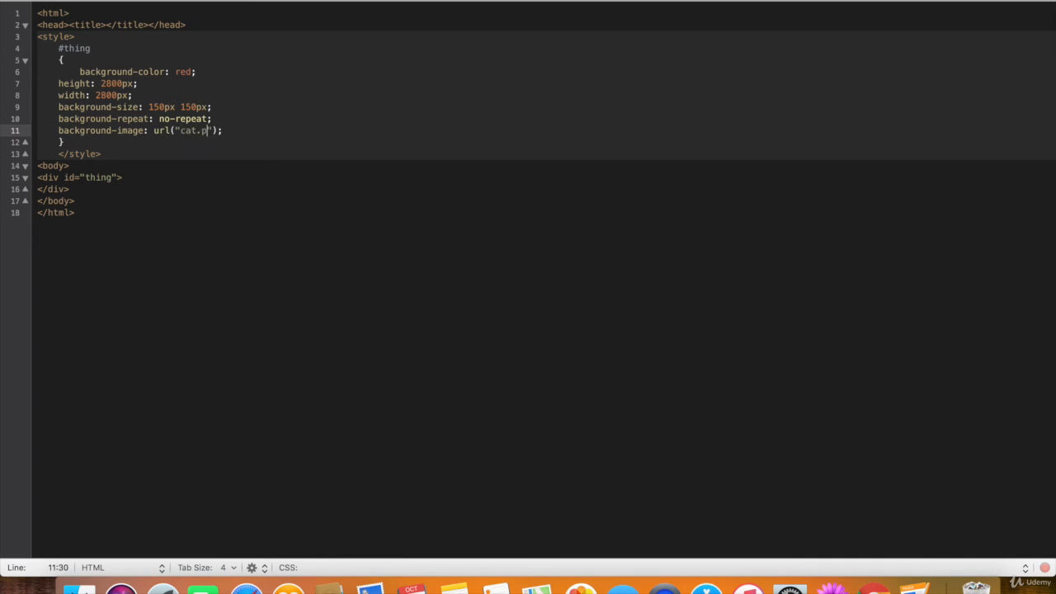
text(ng)
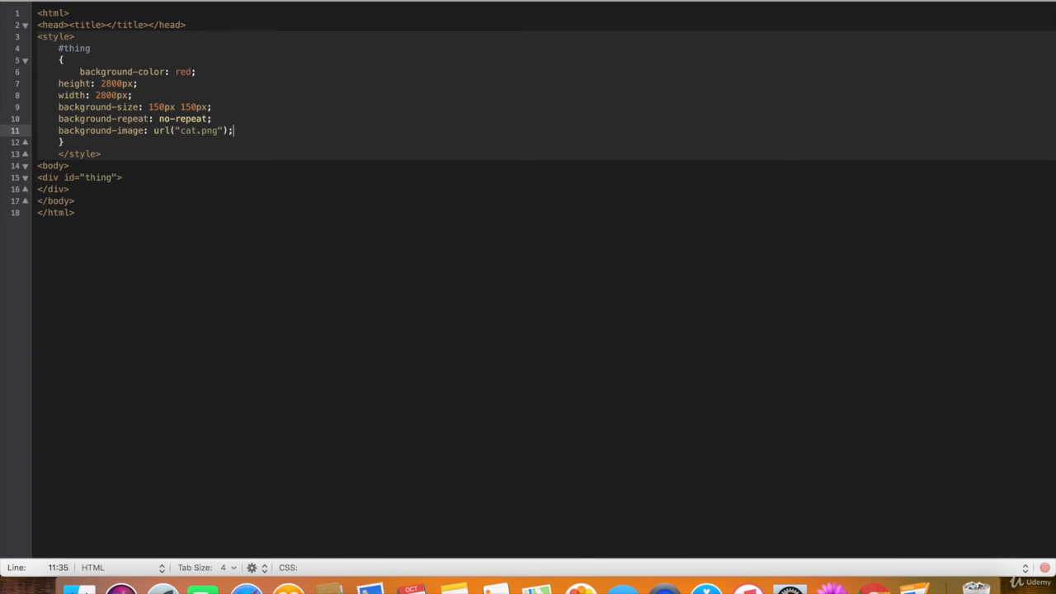
key(enter)
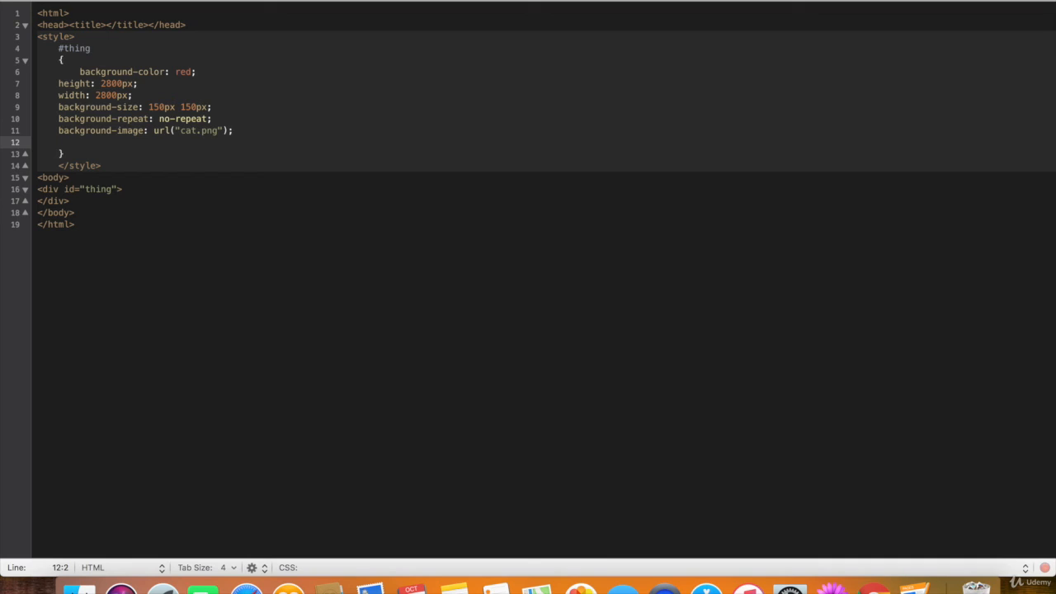
text(background)
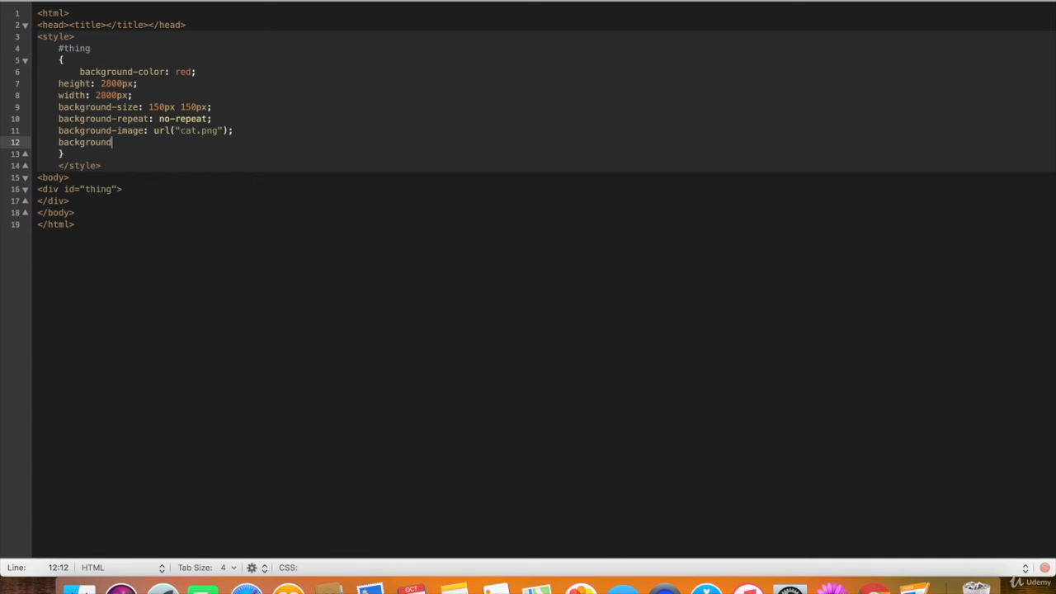
text(-position: 100px;)
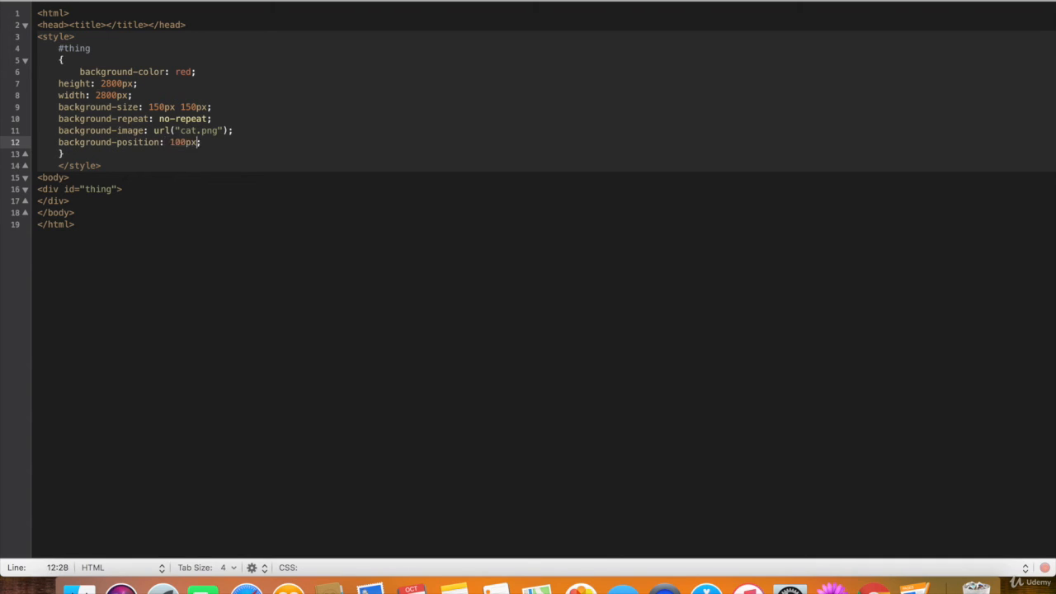